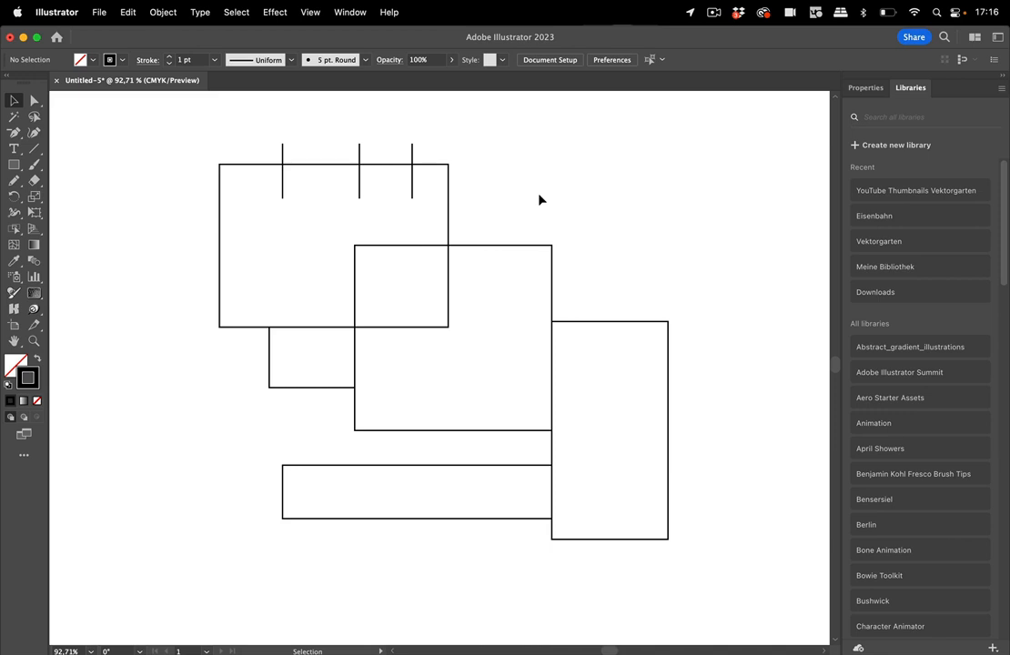
pyautogui.moveTo(535, 207)
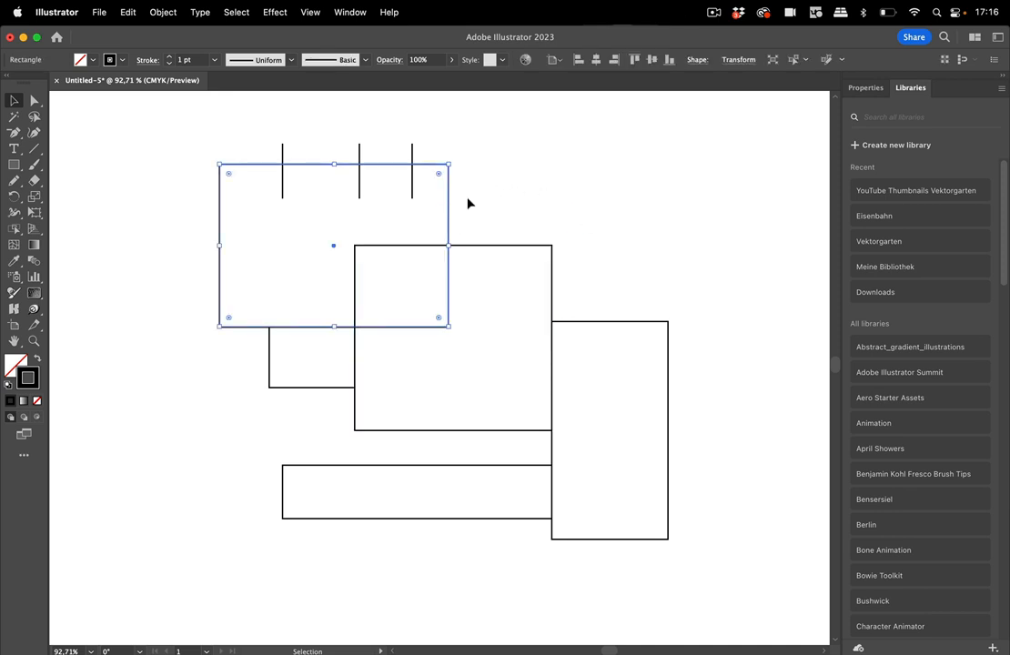
pyautogui.moveTo(474, 181)
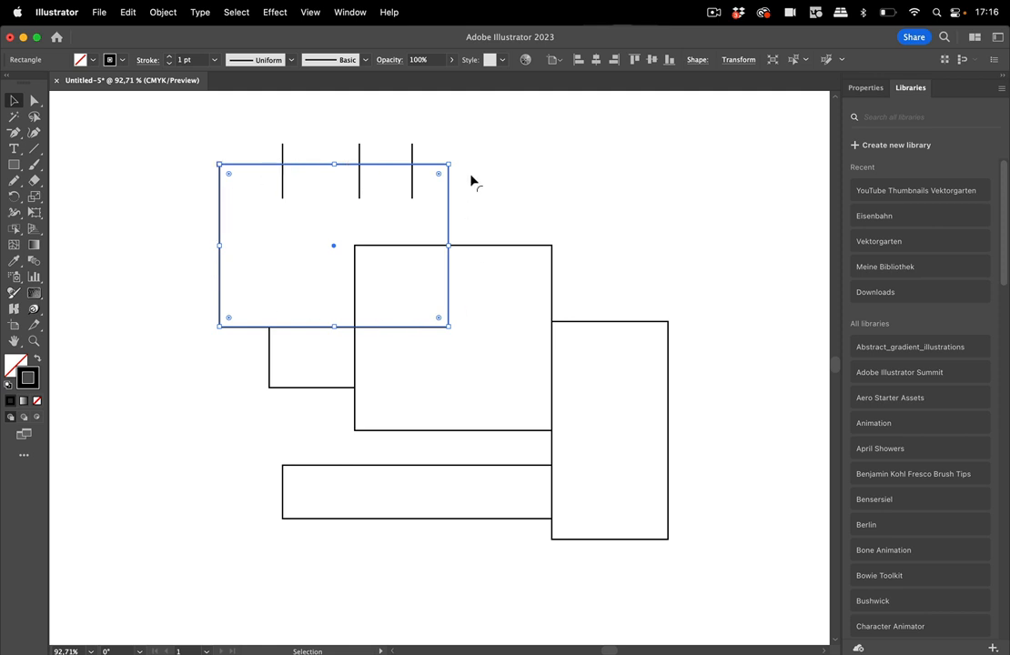
pyautogui.moveTo(288, 171)
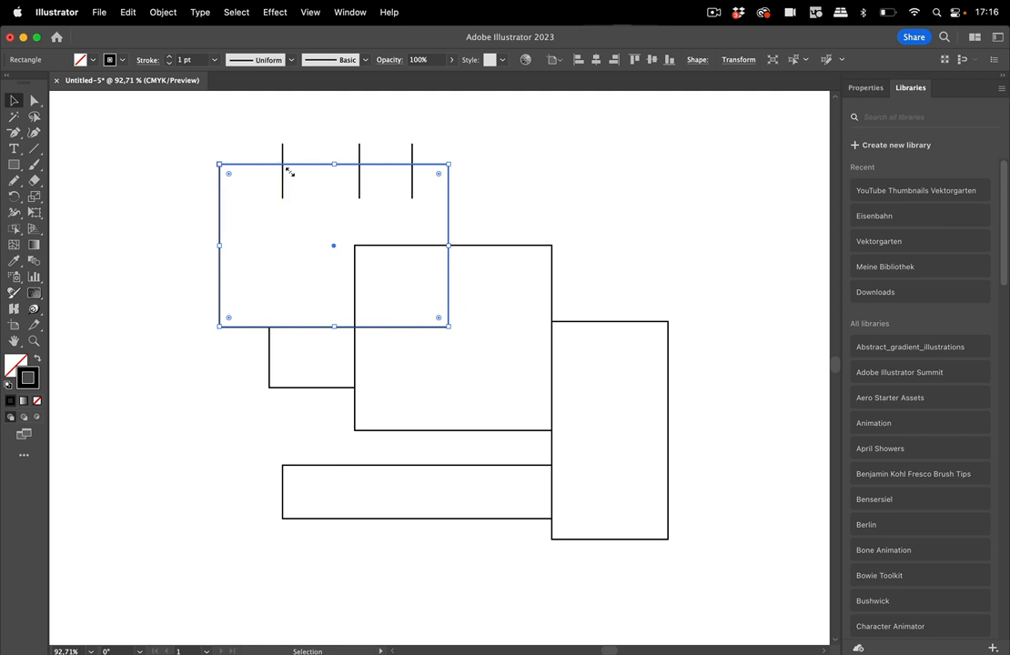
pyautogui.moveTo(372, 175)
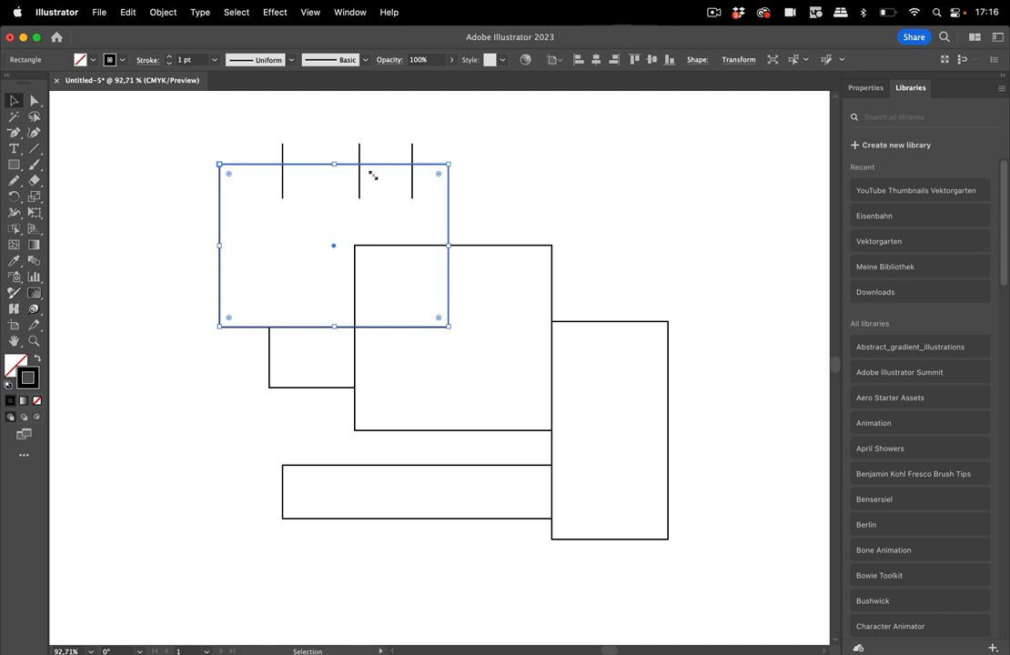
pyautogui.moveTo(451, 241)
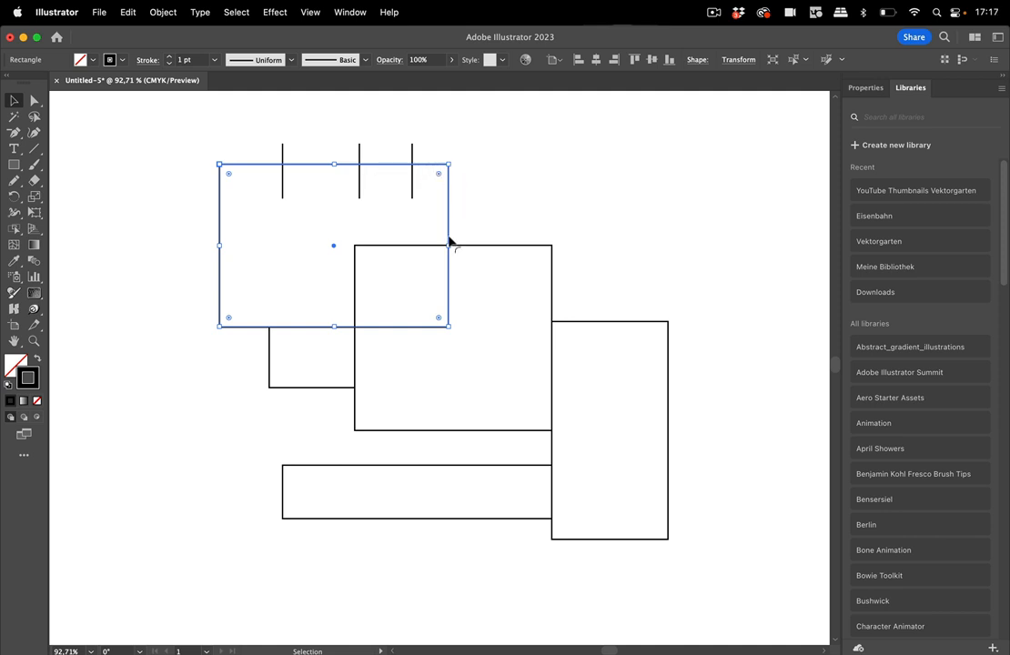
pyautogui.moveTo(571, 181)
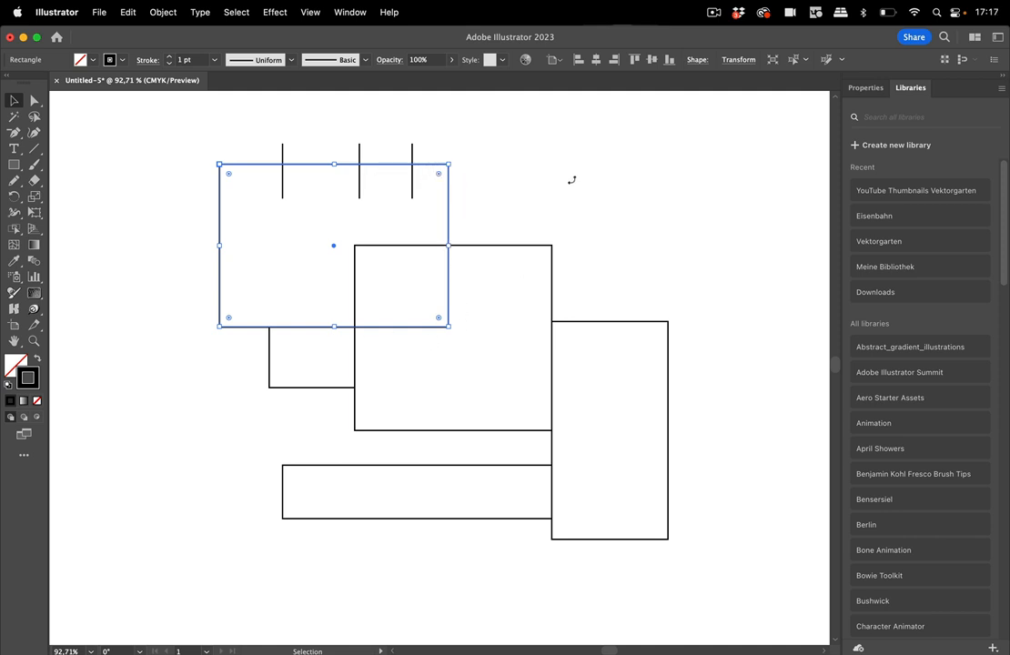
# Select all overlapping shapes and bring up the Live Paint Bucket tool's options
pyautogui.click(372, 153)
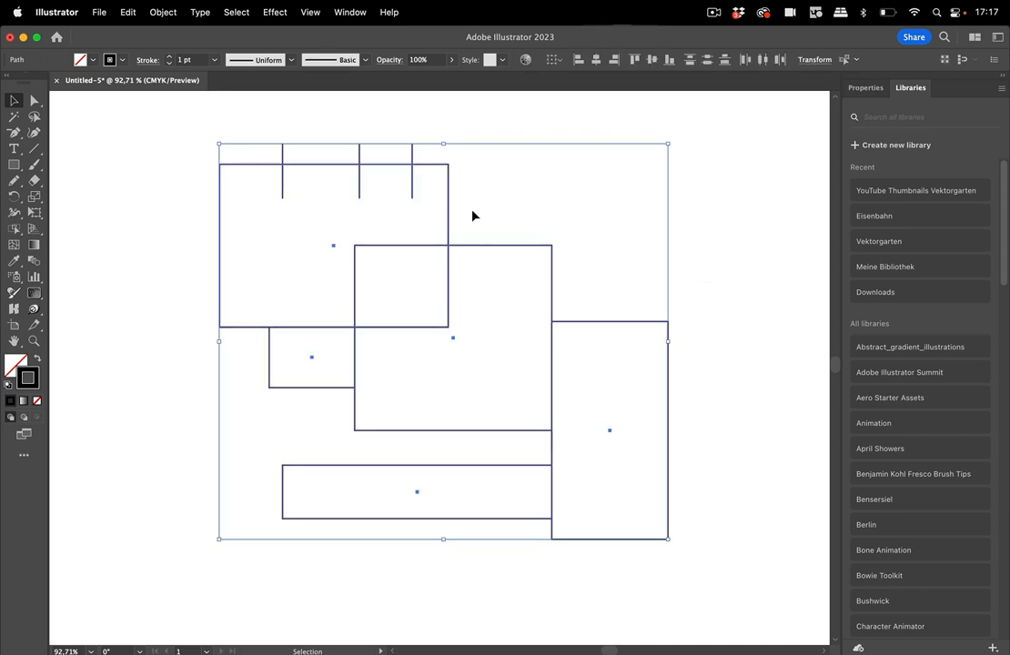
pyautogui.moveTo(77, 226)
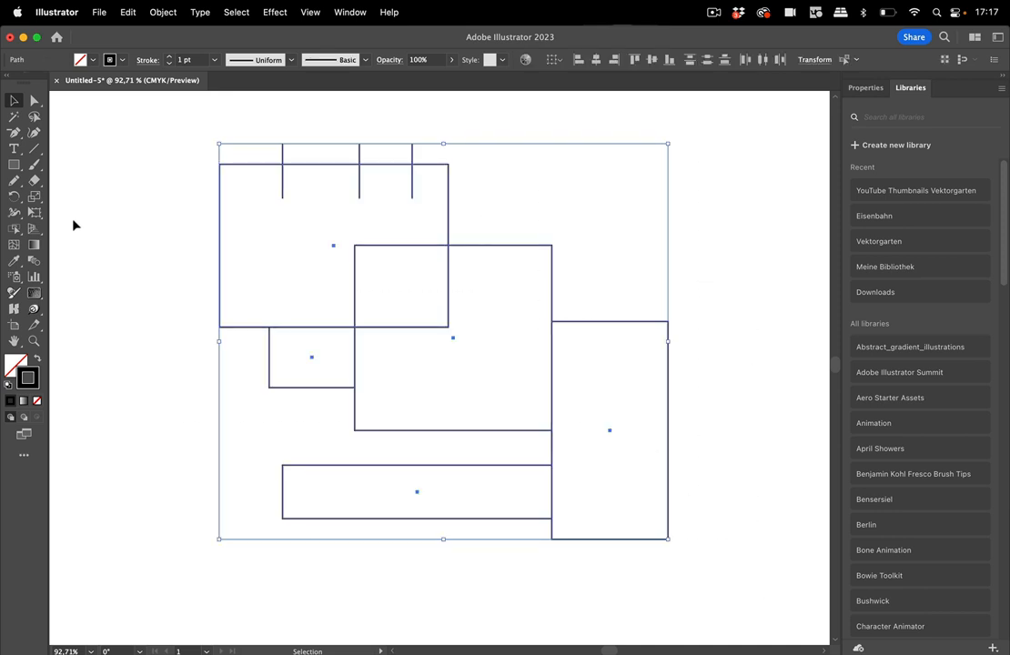
pyautogui.click(14, 229)
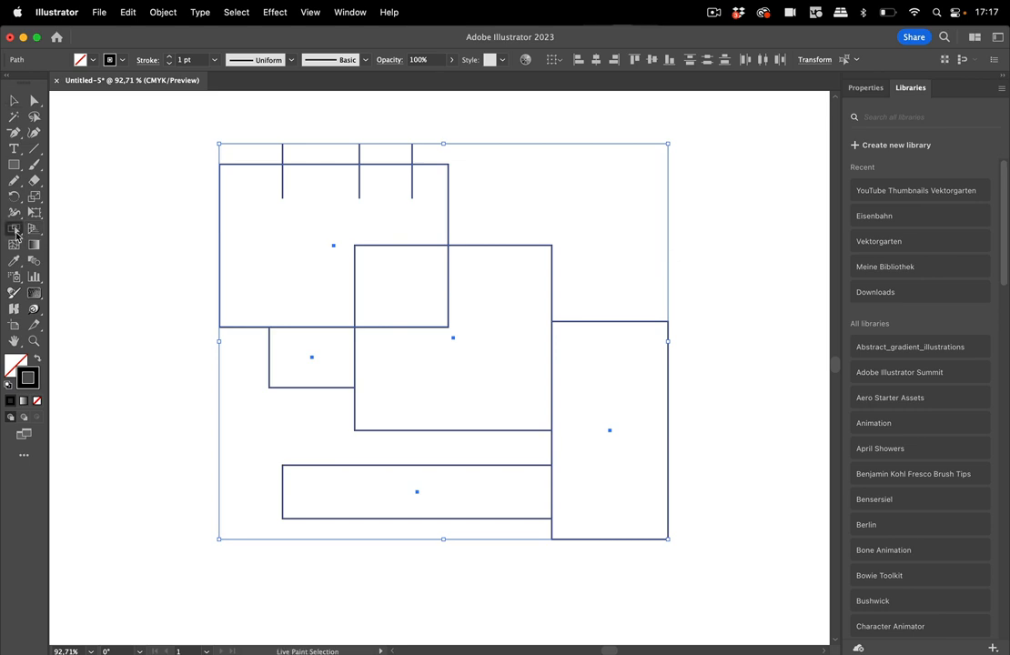
pyautogui.click(14, 229)
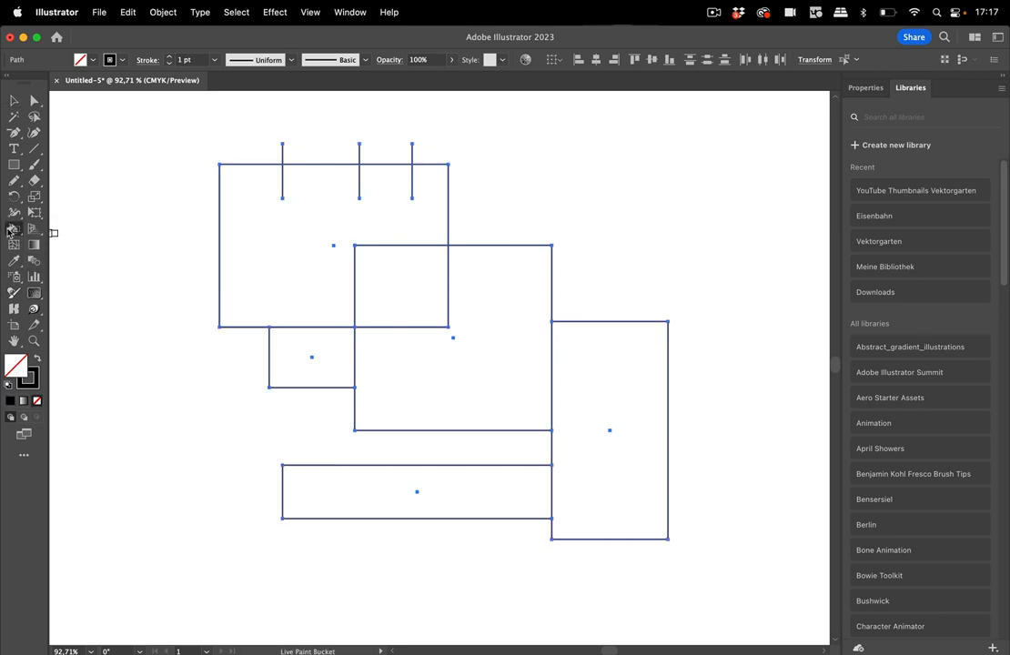
pyautogui.doubleClick(14, 229)
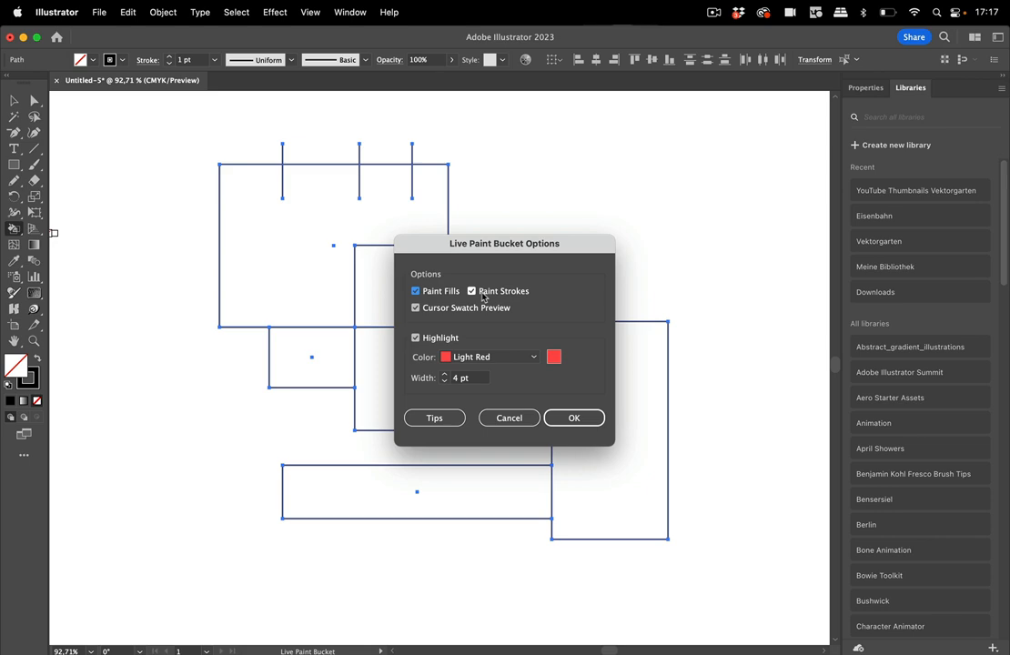
pyautogui.moveTo(531, 295)
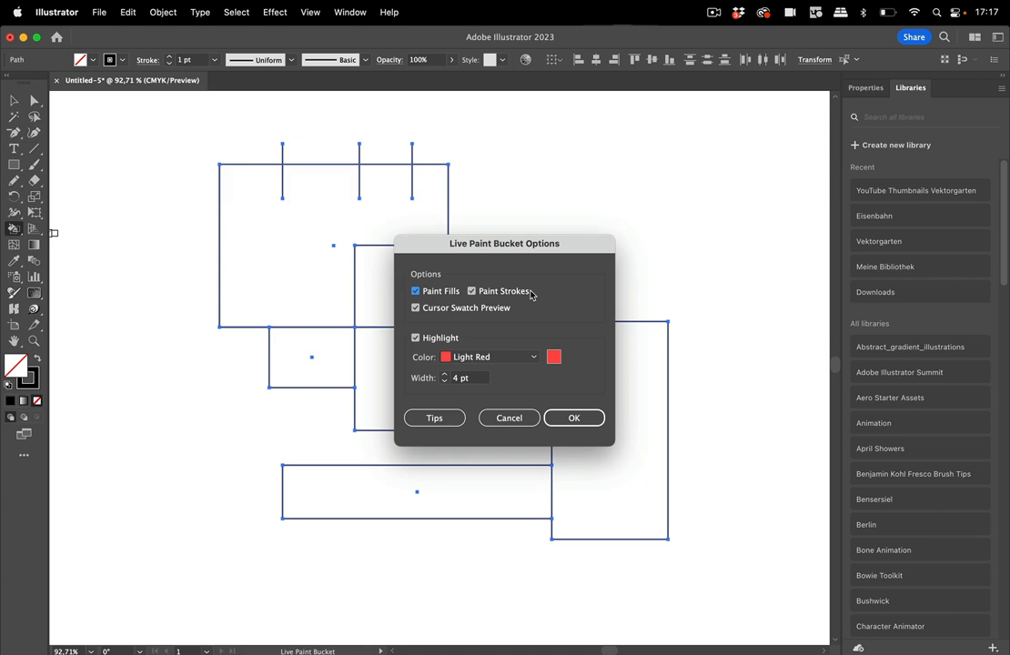
pyautogui.moveTo(537, 306)
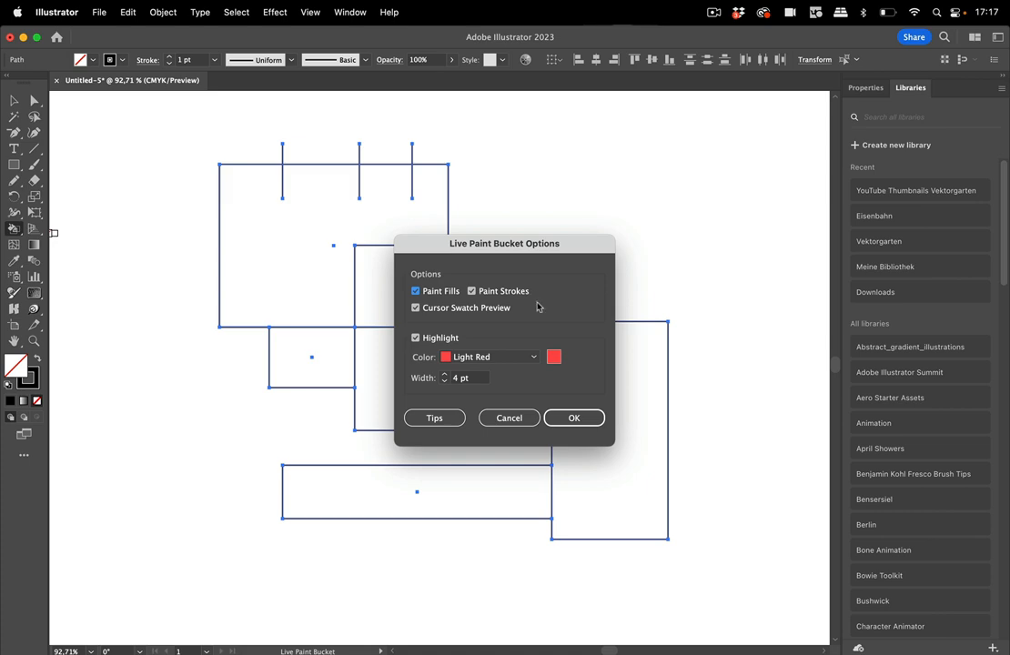
# Confirm painting fills and strokes, then make the selected shapes a Live Paint group via the Object menu
pyautogui.click(575, 416)
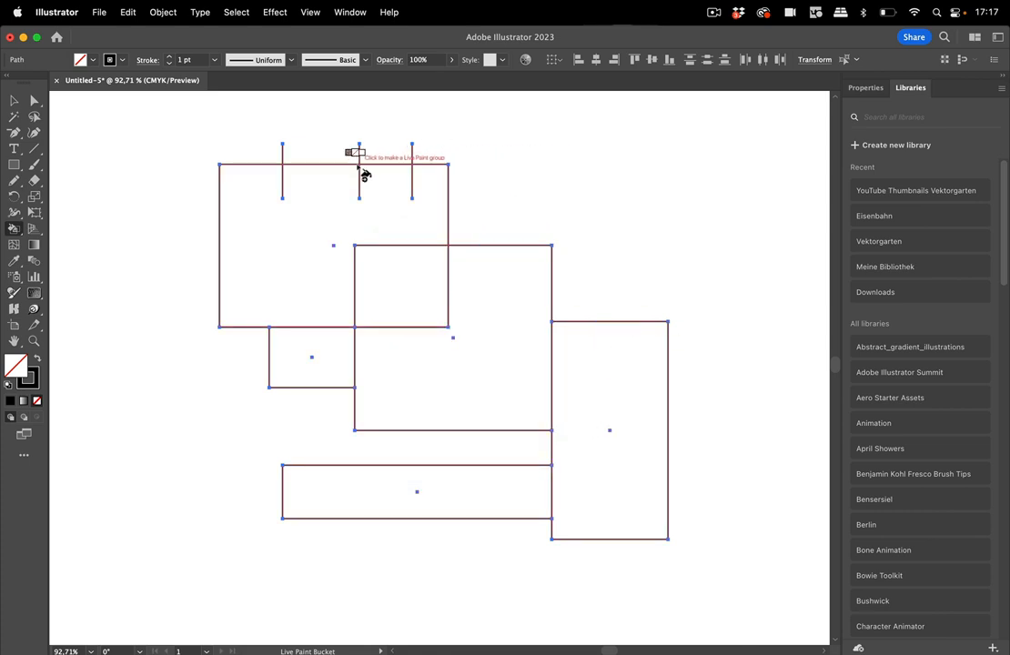
pyautogui.moveTo(291, 255)
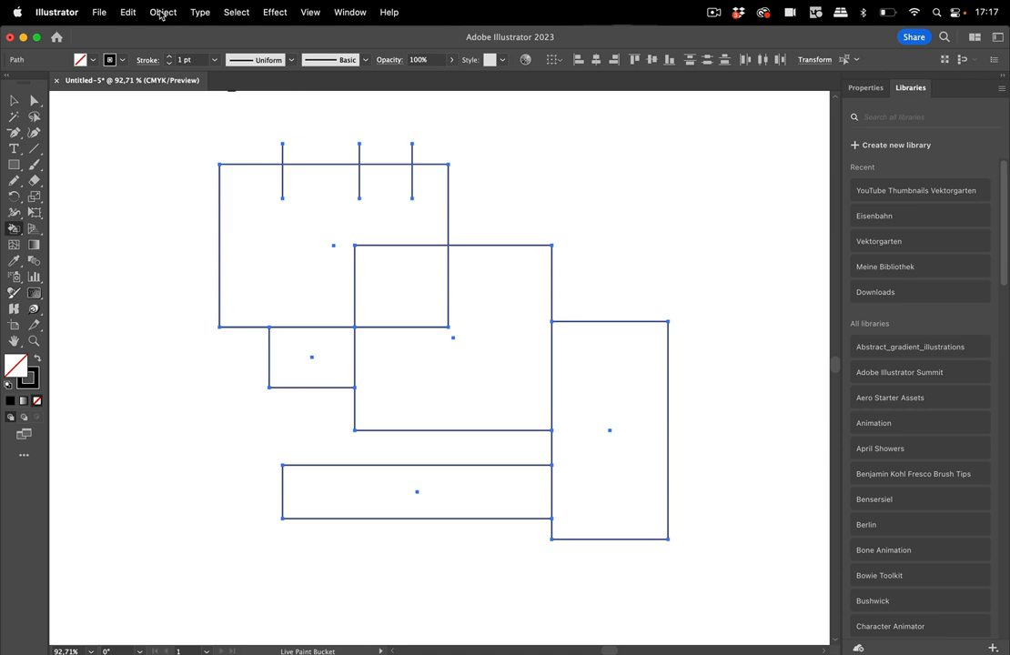
pyautogui.click(163, 10)
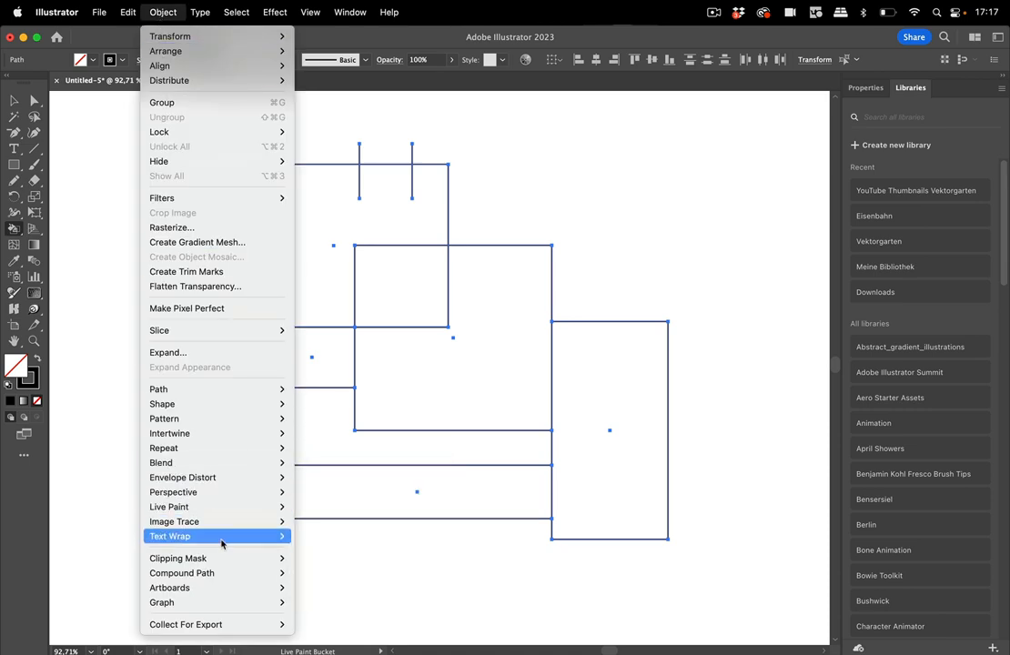
pyautogui.moveTo(215, 506)
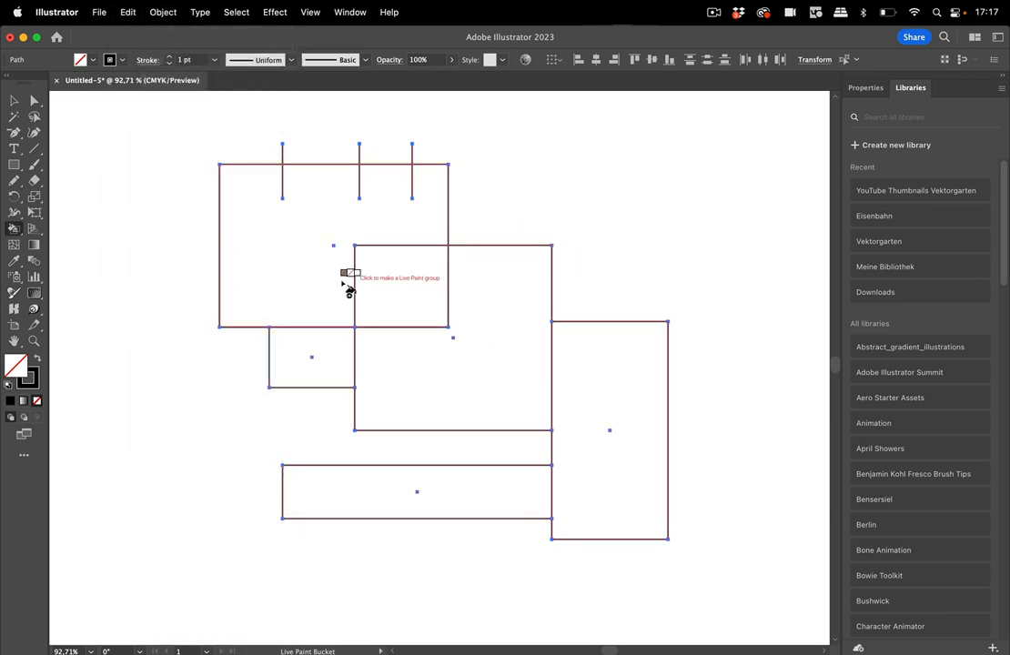
pyautogui.click(344, 284)
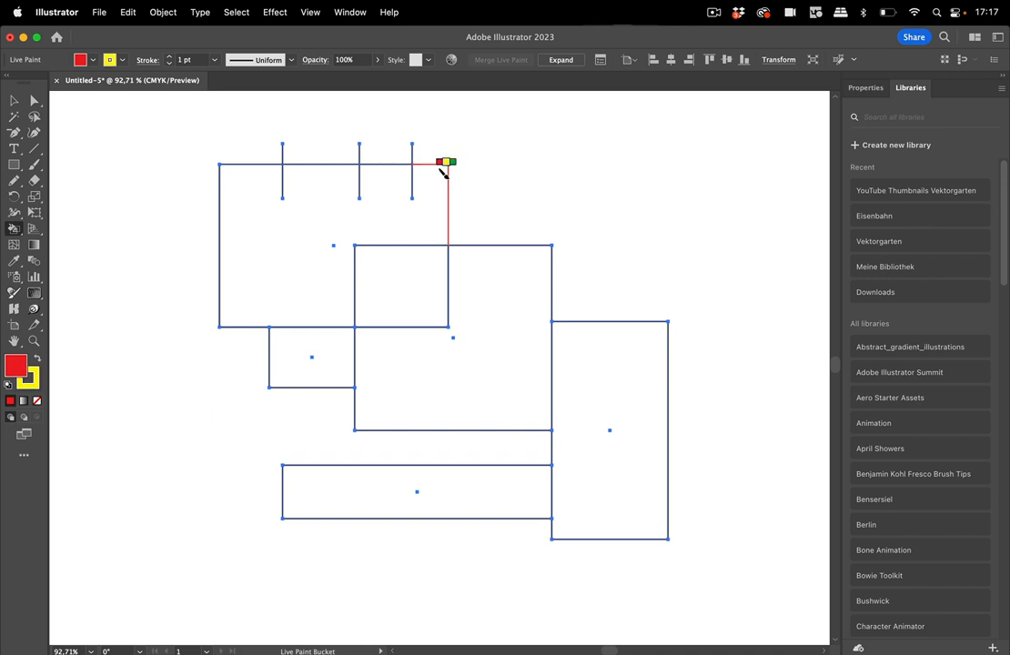
# Paint the top short segment, a top-rectangle edge and a right-side stroke segment red with the bucket
pyautogui.click(452, 336)
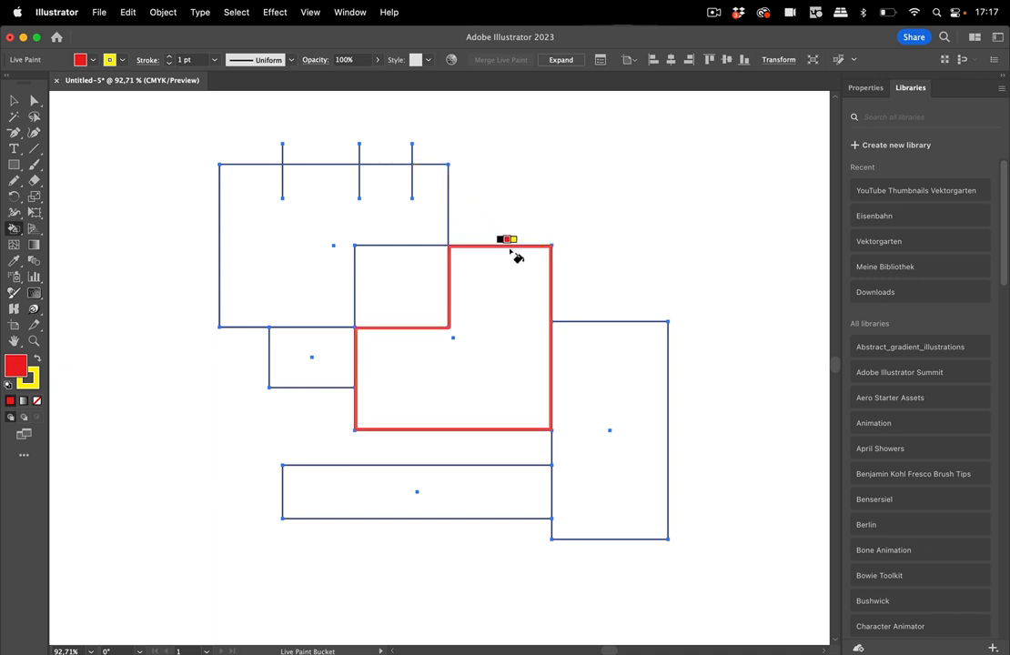
pyautogui.click(252, 153)
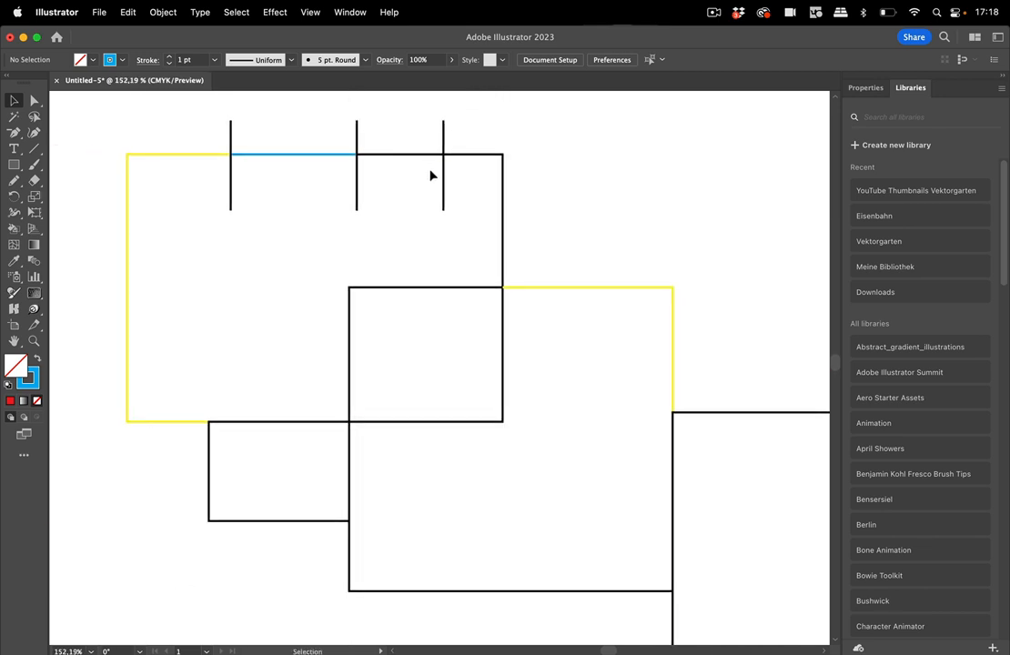
pyautogui.moveTo(14, 234)
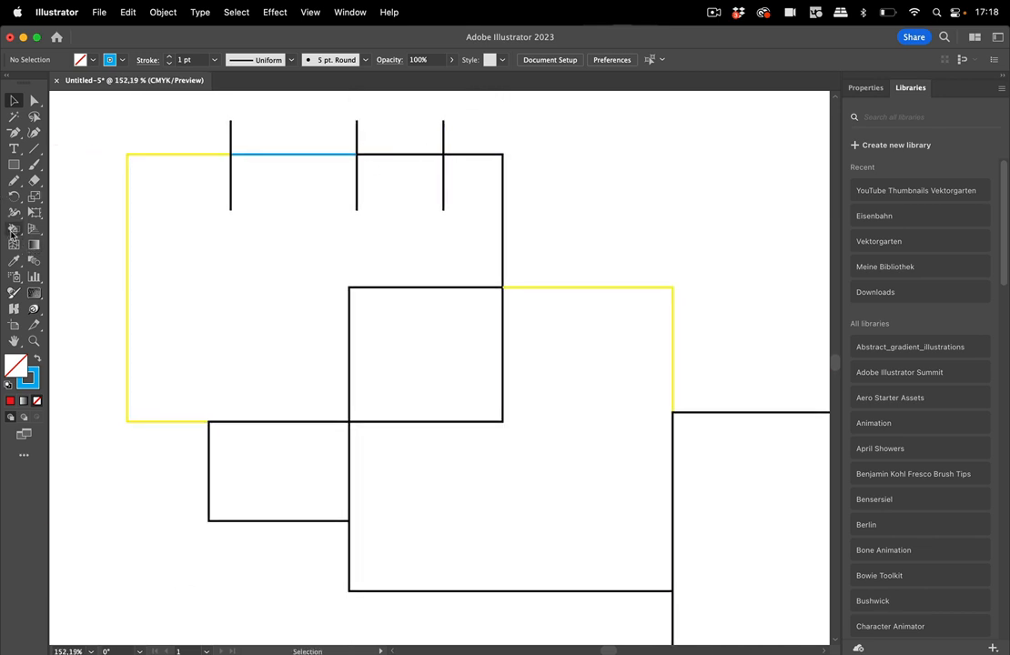
pyautogui.click(15, 228)
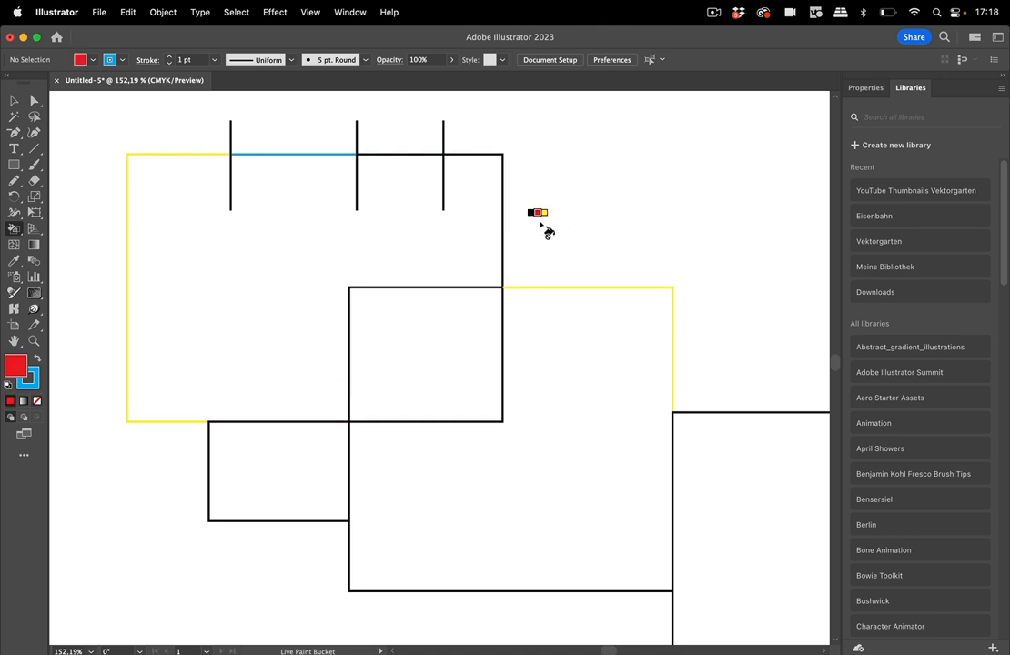
pyautogui.click(498, 210)
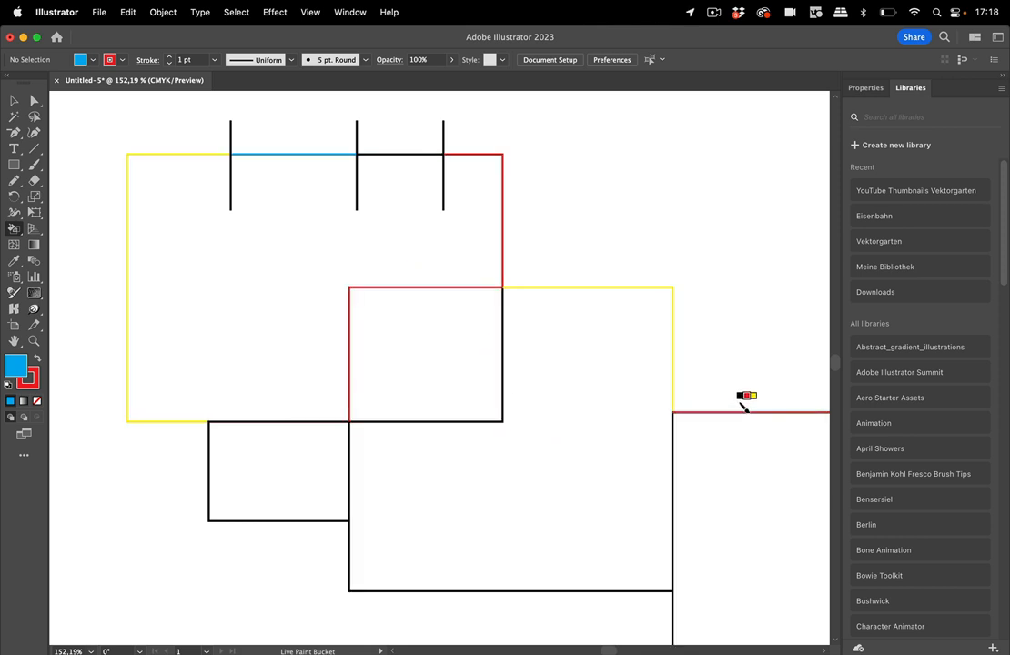
pyautogui.moveTo(76, 222)
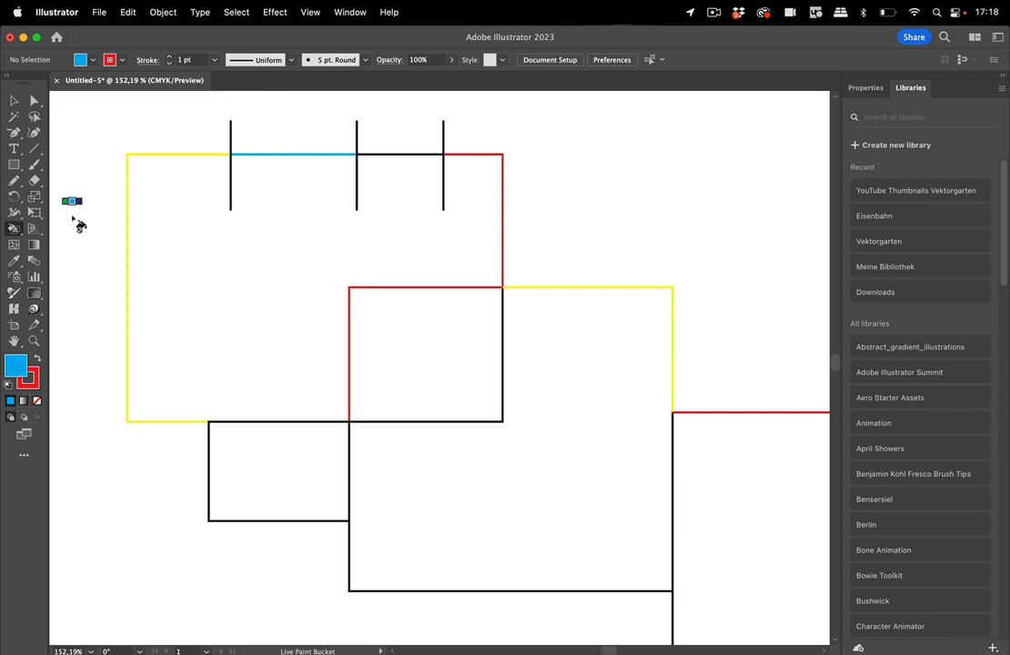
# Browse the Window menu's list of panels toward the Stroke panel
pyautogui.click(350, 11)
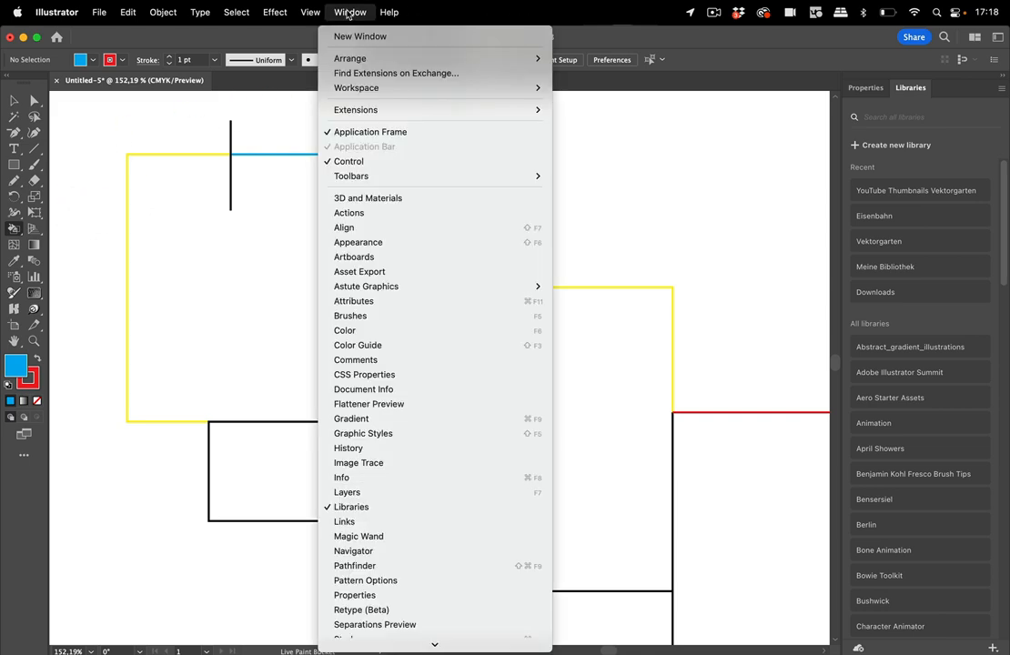
pyautogui.scroll(-3)
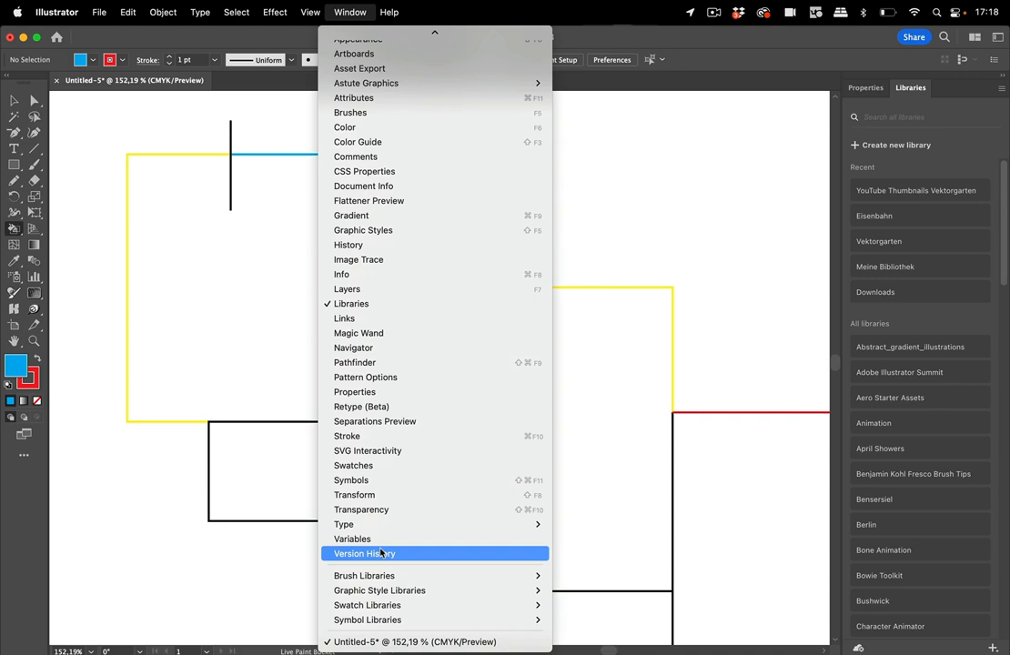
# With the Stroke panel and Live Paint Selection tool, make the selected top segment a dashed line
pyautogui.click(345, 437)
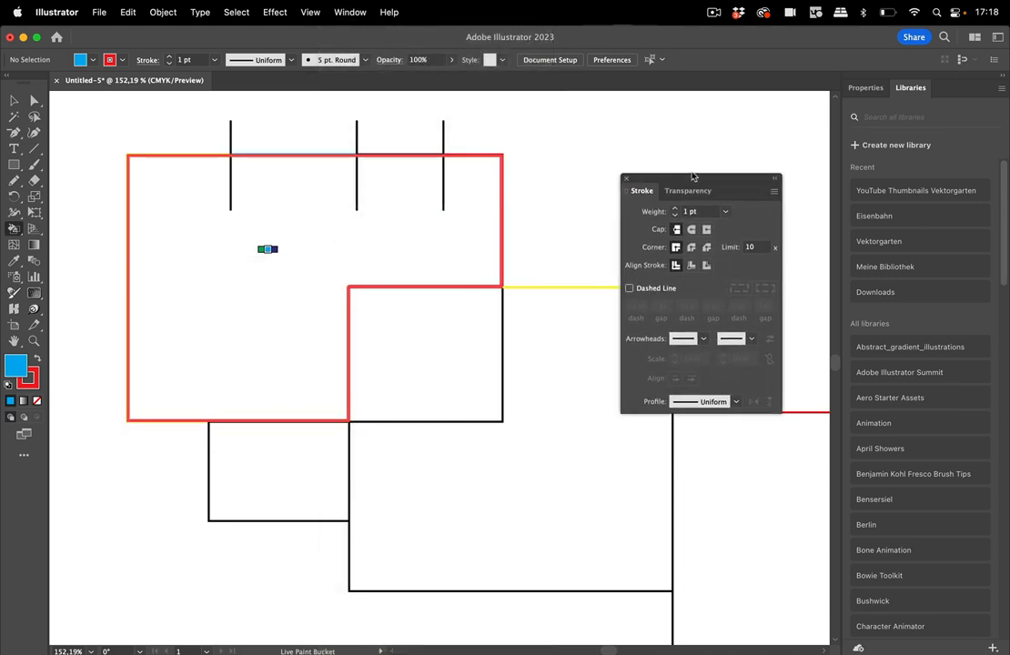
pyautogui.click(15, 229)
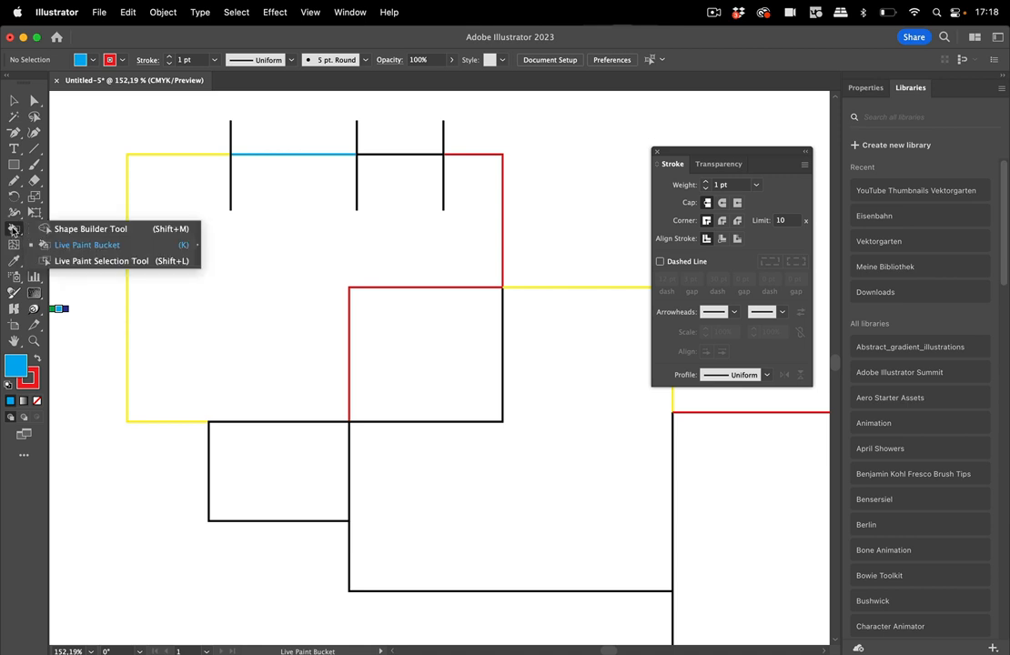
pyautogui.click(102, 262)
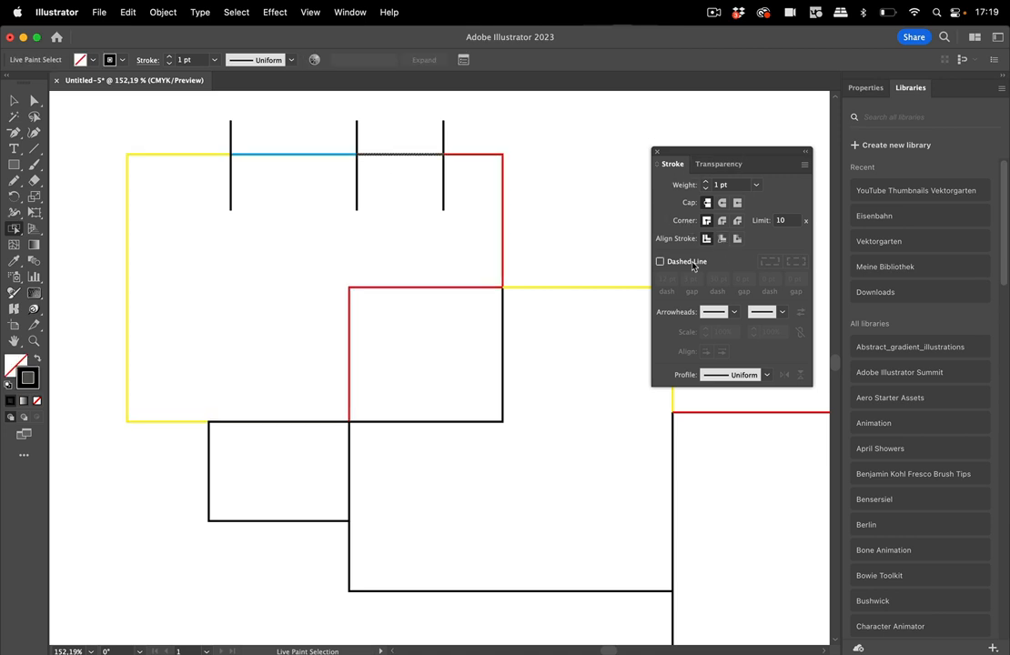
pyautogui.click(661, 262)
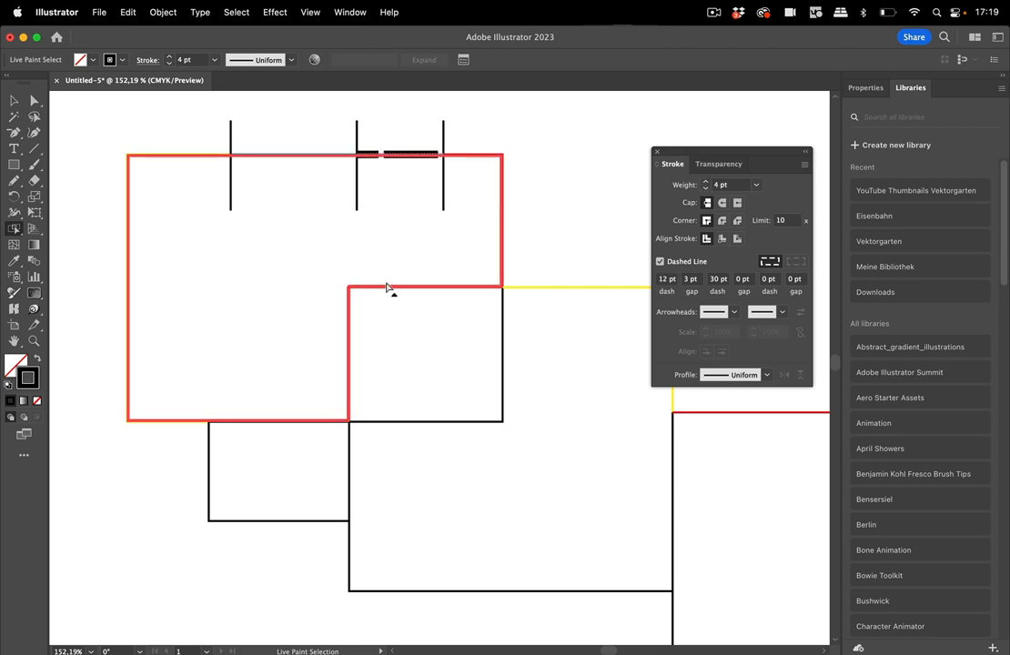
# Thicken the centre square's red corner edges, dash the lower-left rectangle's bottom edge, and return to normal selection
pyautogui.click(661, 263)
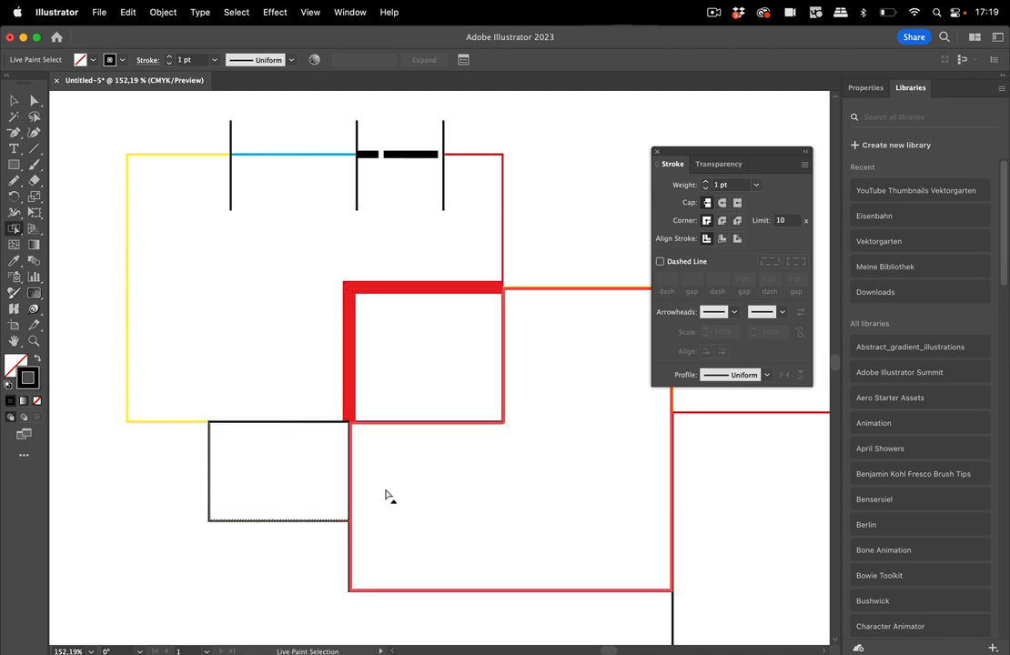
pyautogui.click(660, 262)
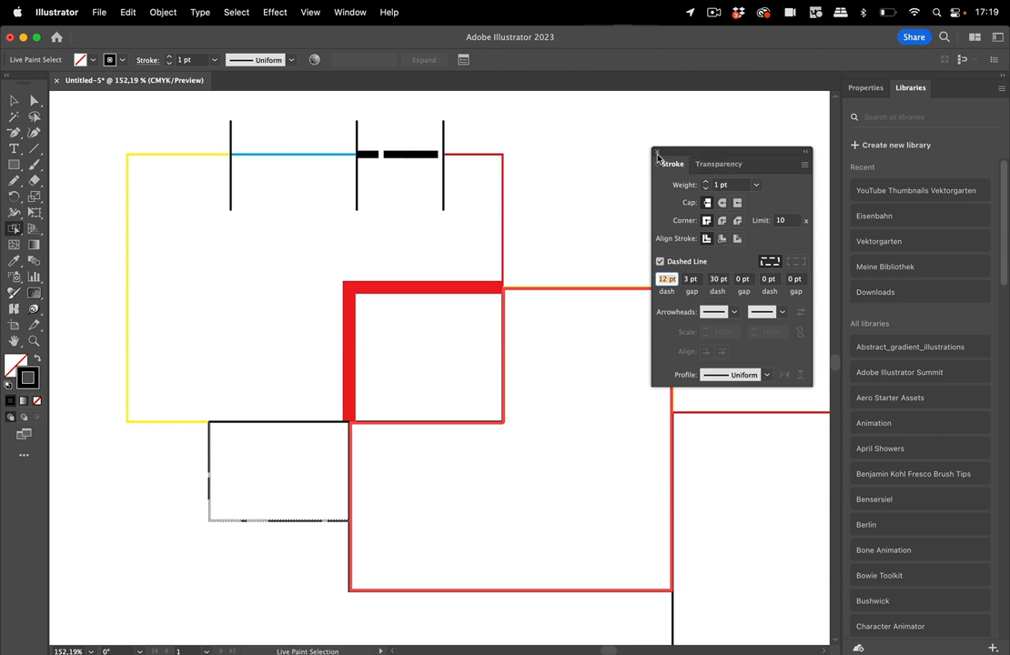
pyautogui.click(659, 153)
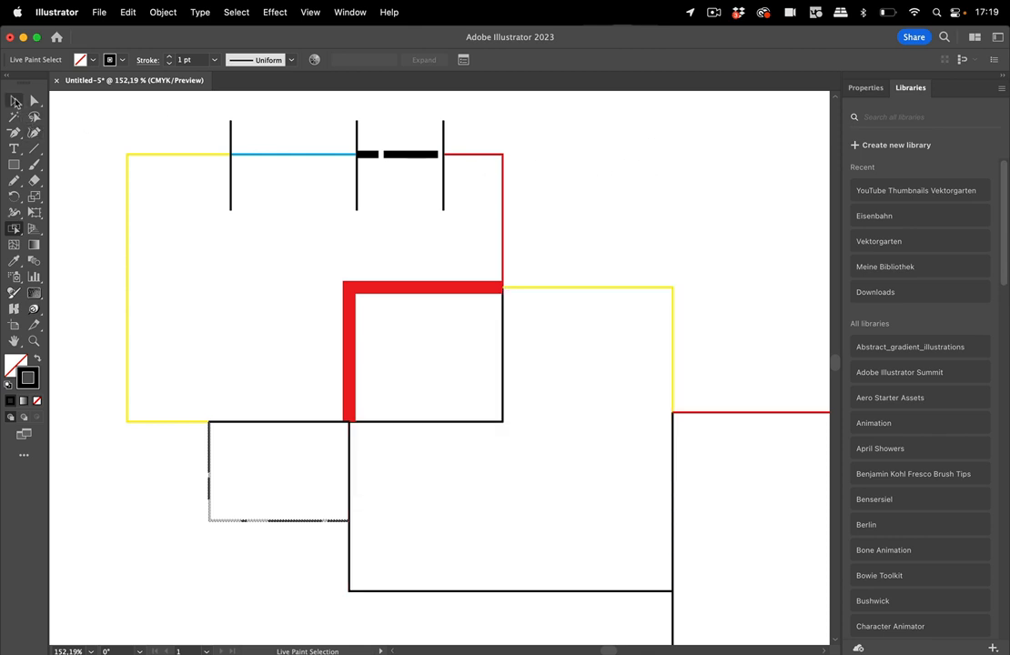
pyautogui.click(15, 102)
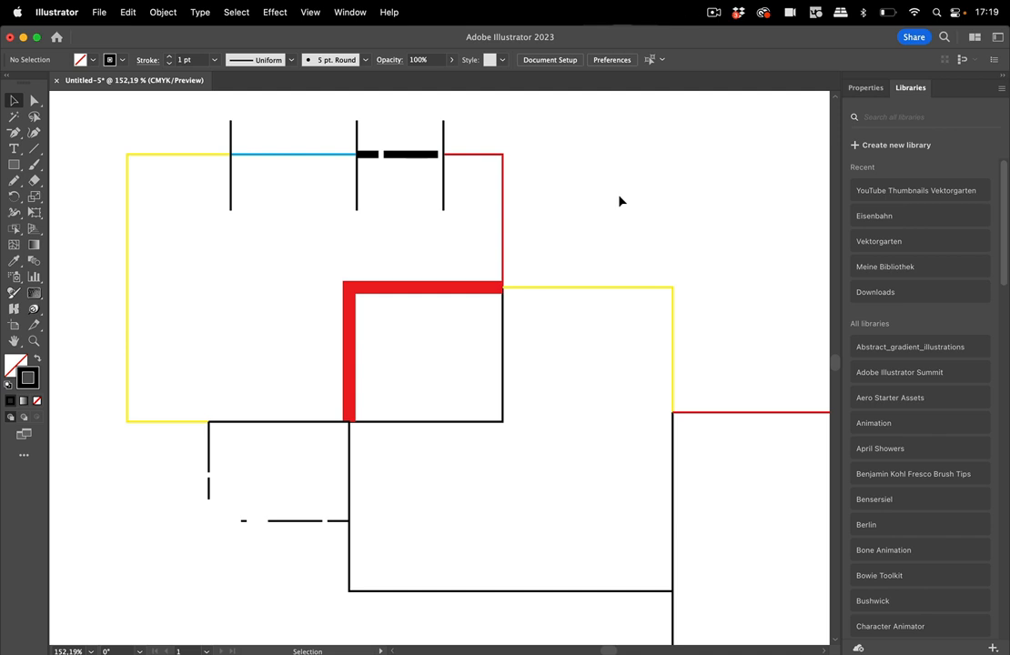
pyautogui.moveTo(584, 225)
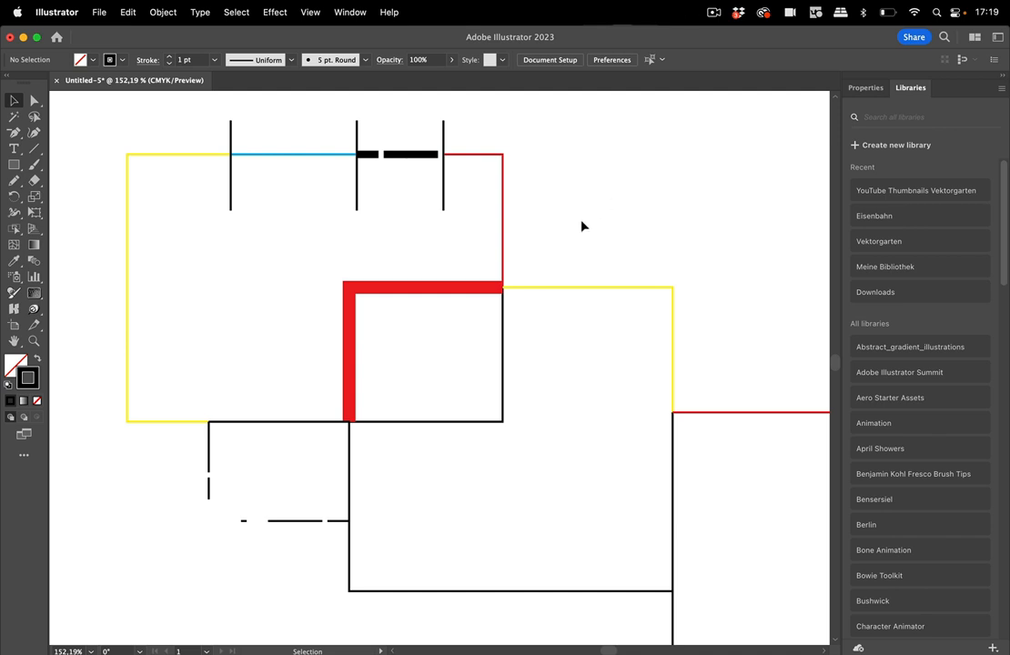
pyautogui.moveTo(681, 197)
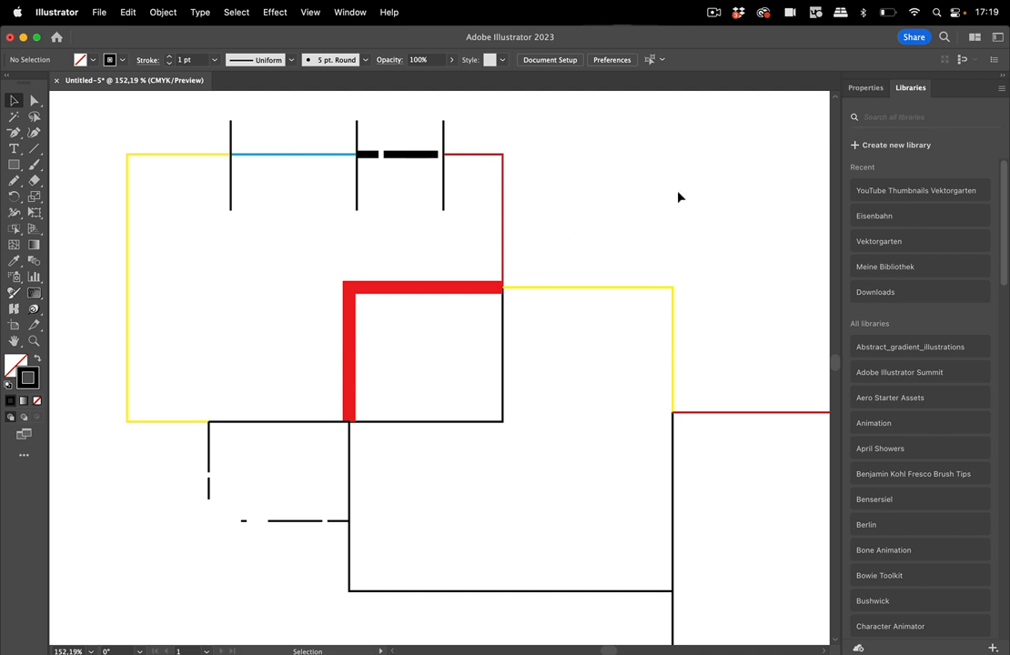
pyautogui.moveTo(418, 301)
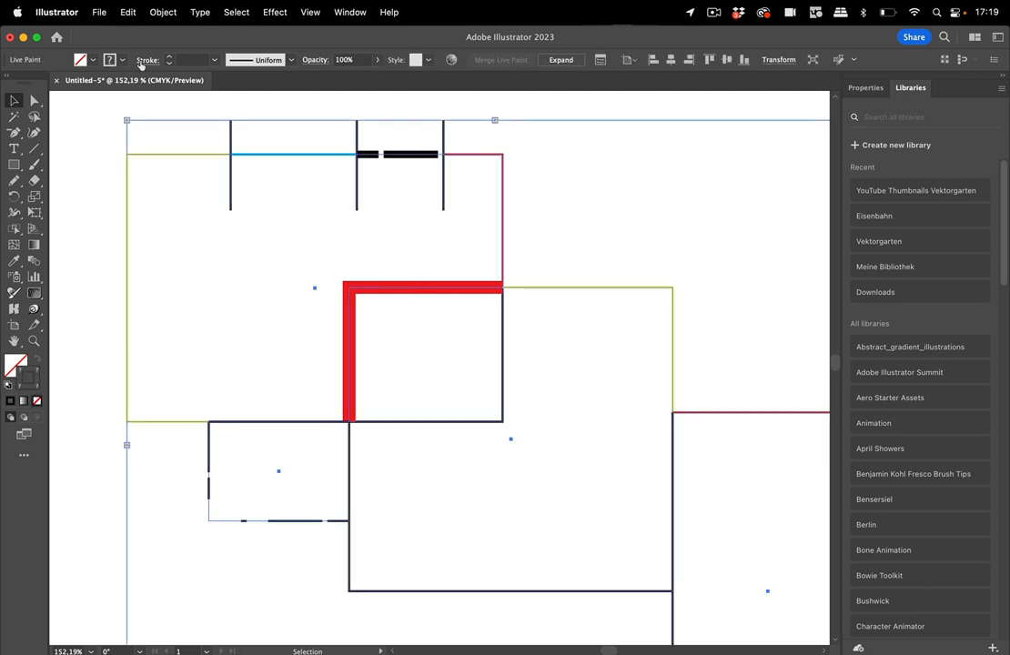
# Set the live paint group's stroke cap to Round so the thick red corner and dashes get rounded ends, then deselect
pyautogui.click(148, 58)
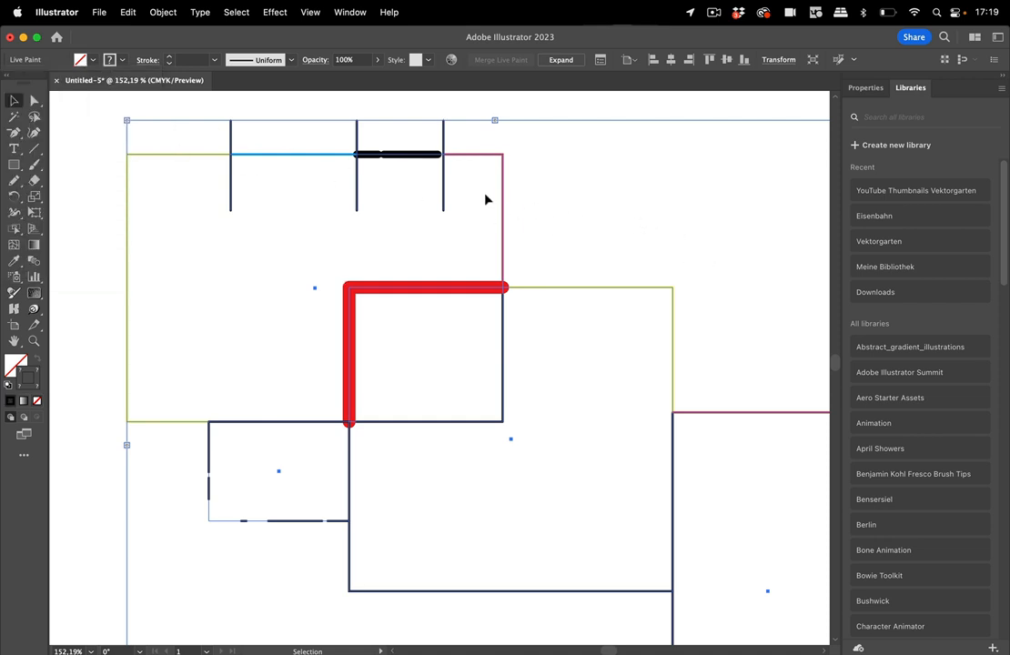
pyautogui.click(80, 135)
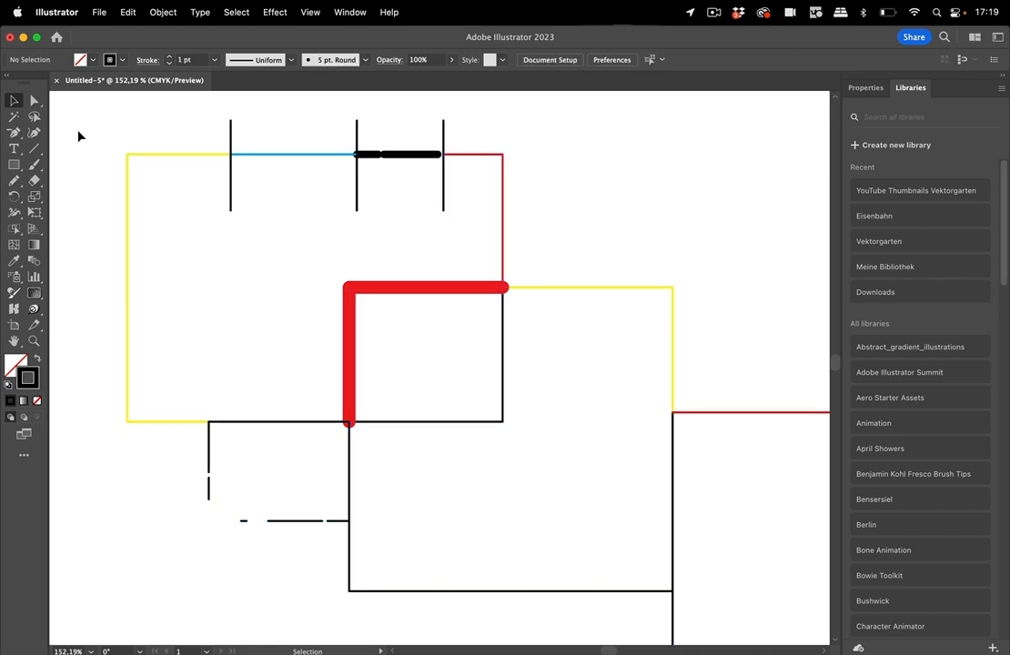